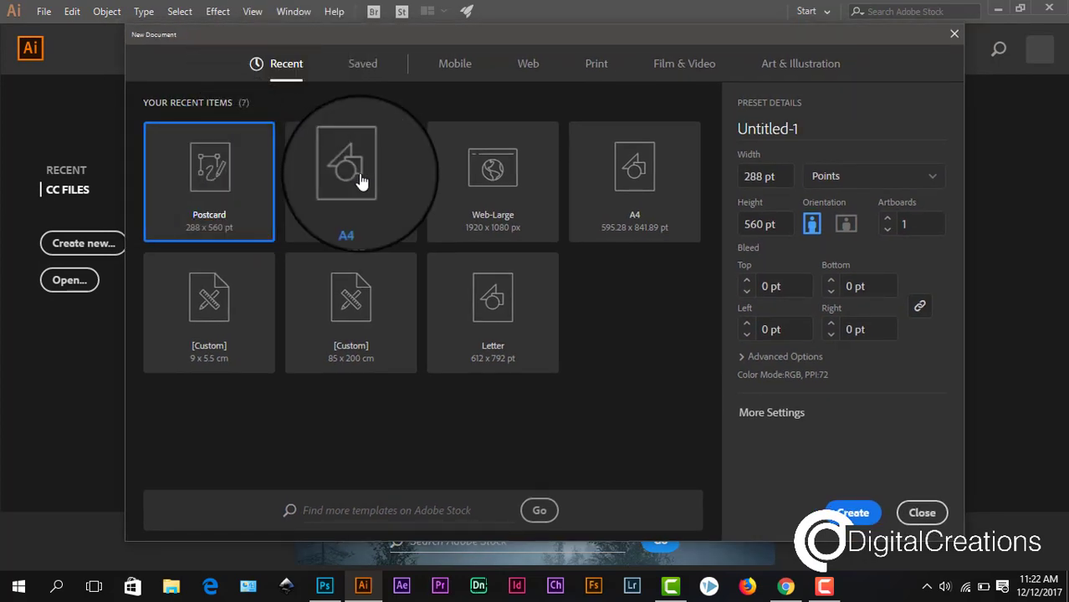
# - Choose the A4 preset for the new Illustrator document
pyautogui.click(350, 167)
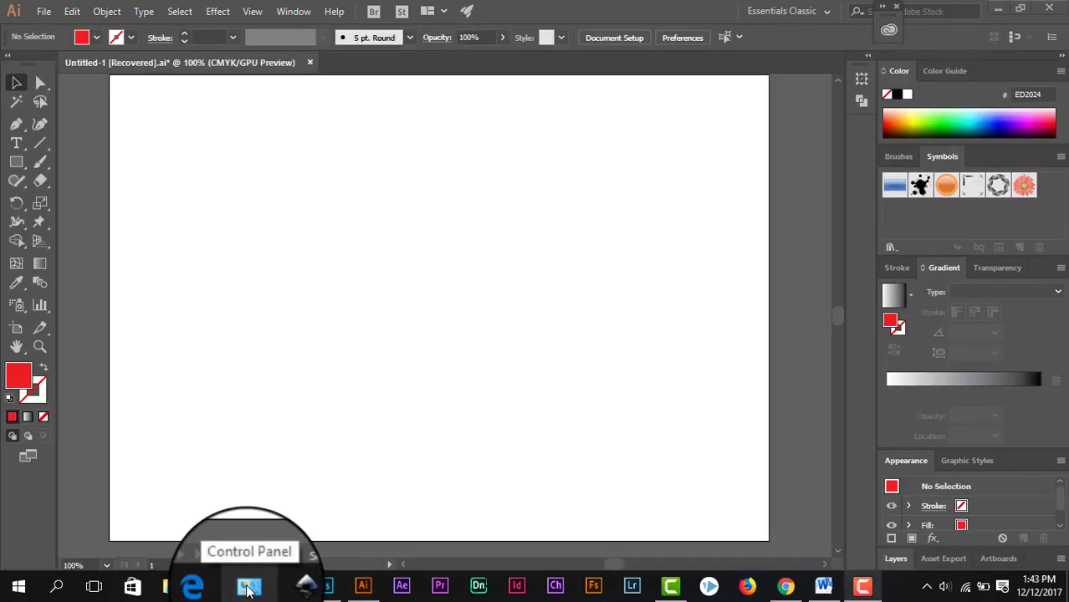
# - In Control Panel, begin adding a new language from Clock, Language, and Region
pyautogui.click(248, 585)
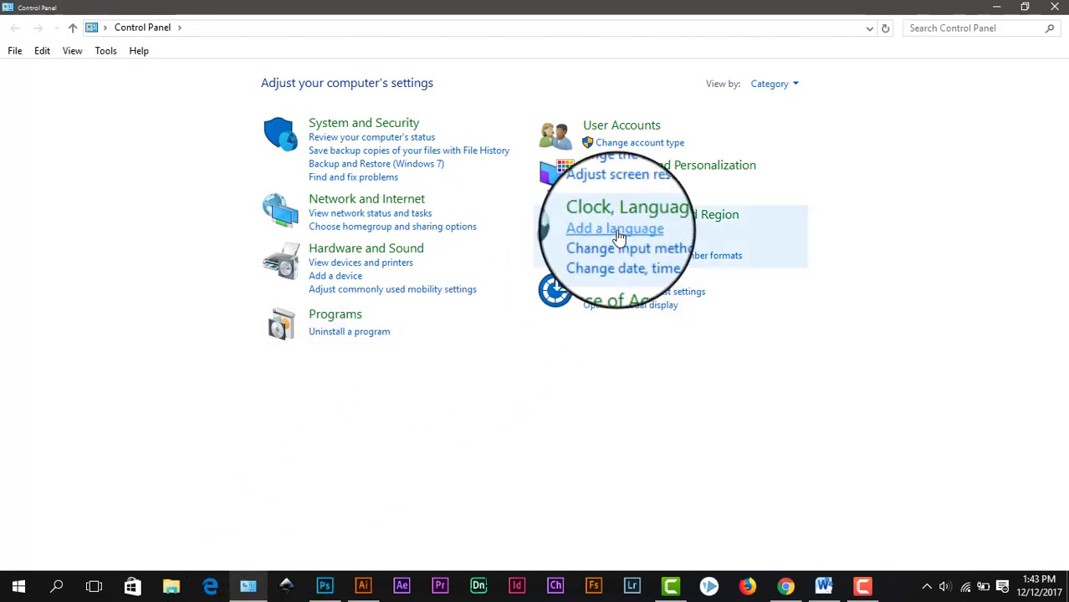
pyautogui.click(614, 227)
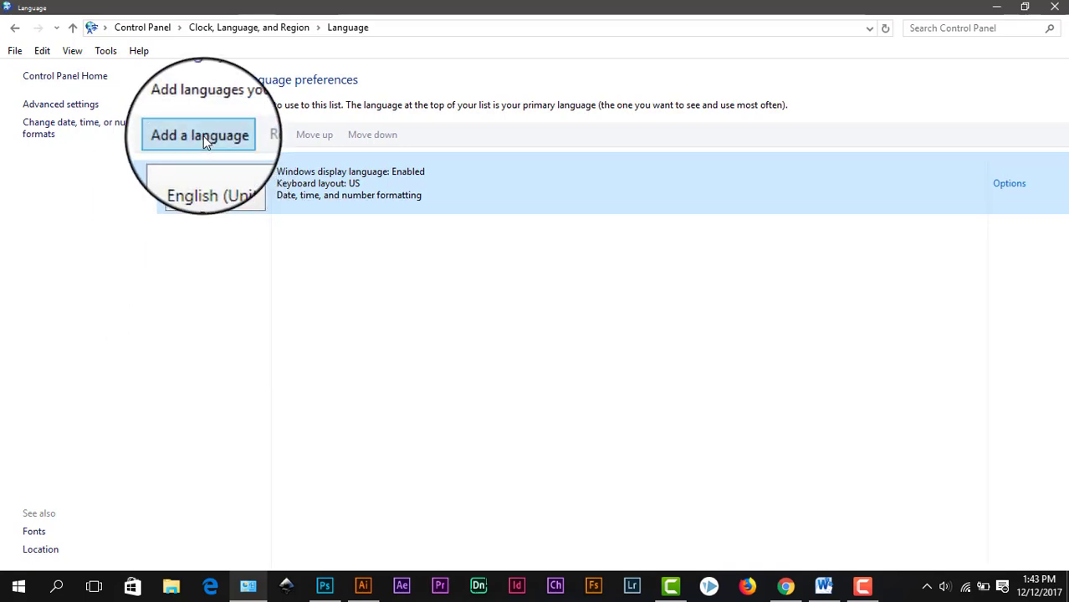
pyautogui.click(199, 135)
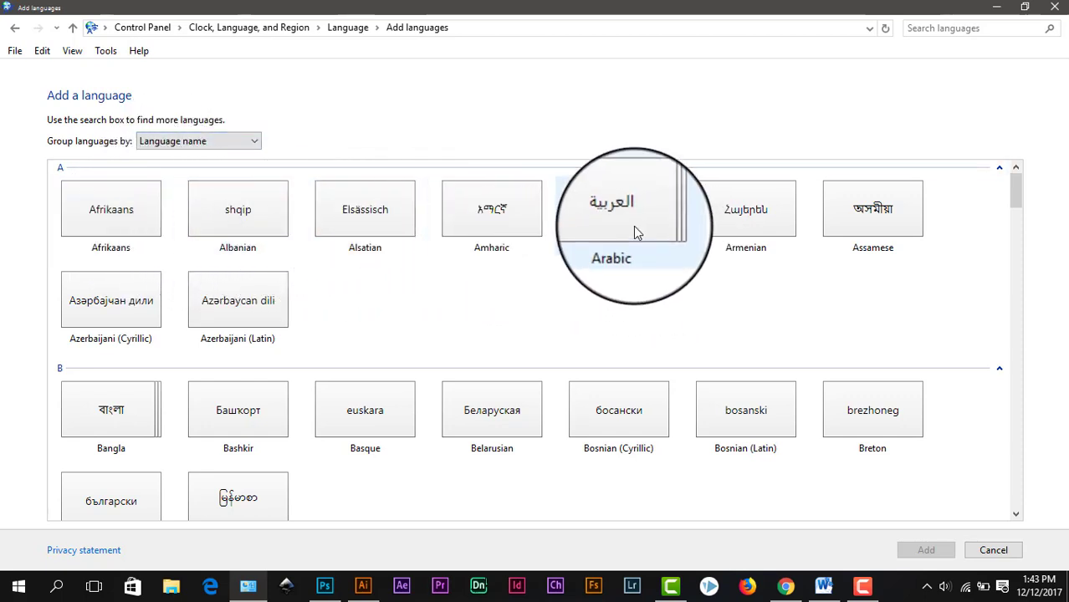
# - Add Arabic (United Arab Emirates) to the language list and close the Language window
pyautogui.click(610, 209)
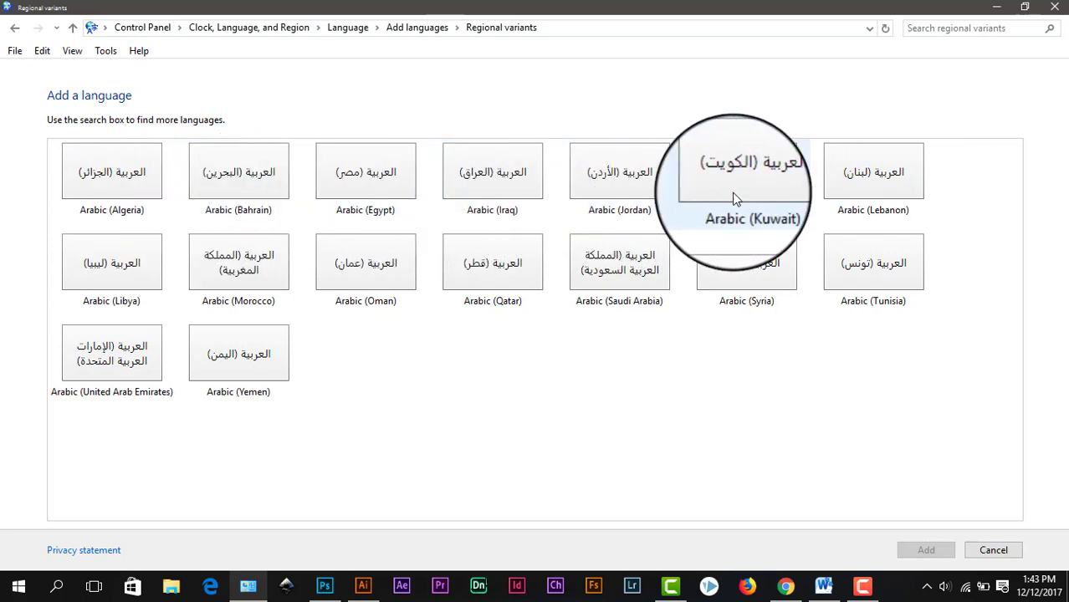
pyautogui.moveTo(531, 309)
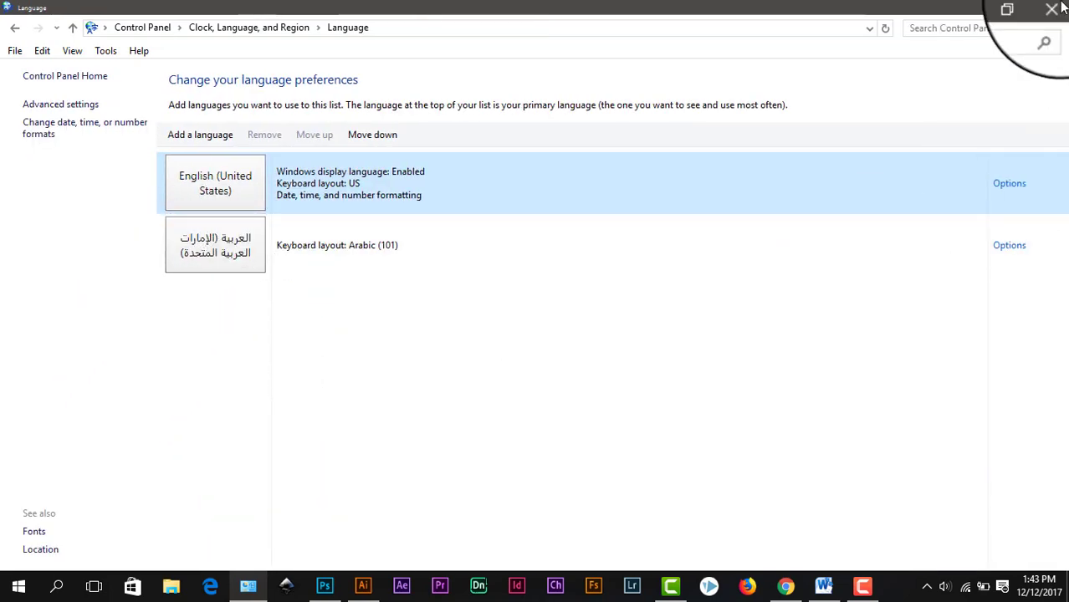
pyautogui.click(215, 244)
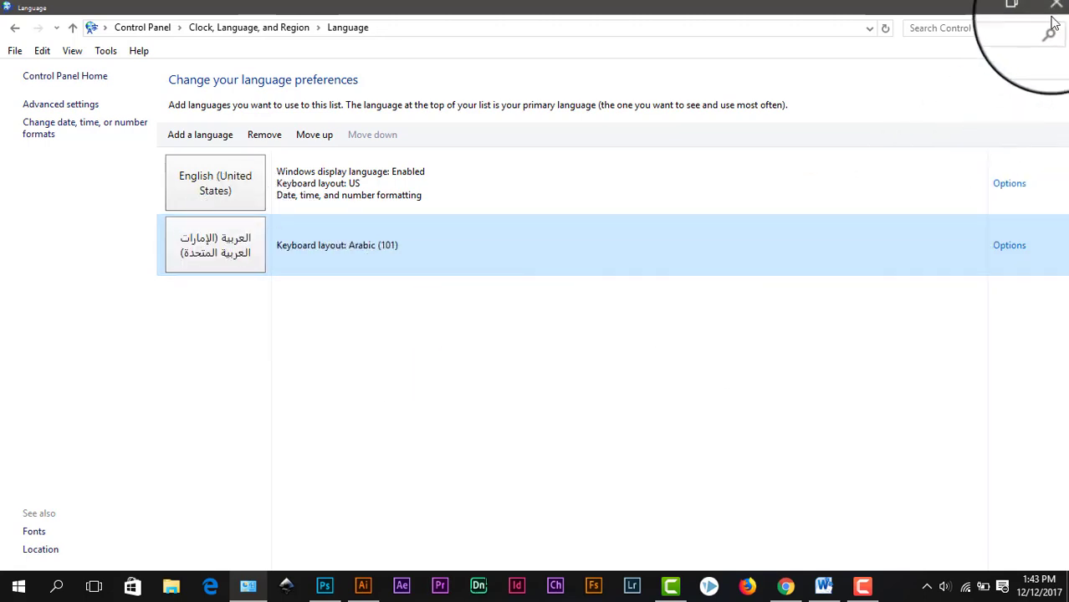
pyautogui.click(362, 583)
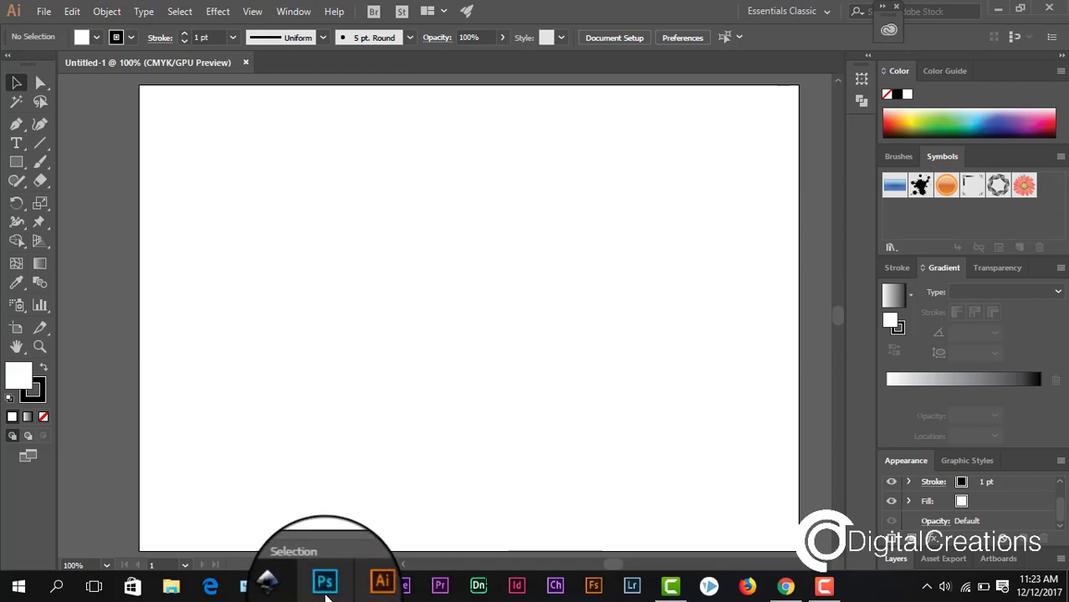
# - In Photoshop, start a new document and view all Art & Illustration blank presets
pyautogui.click(325, 581)
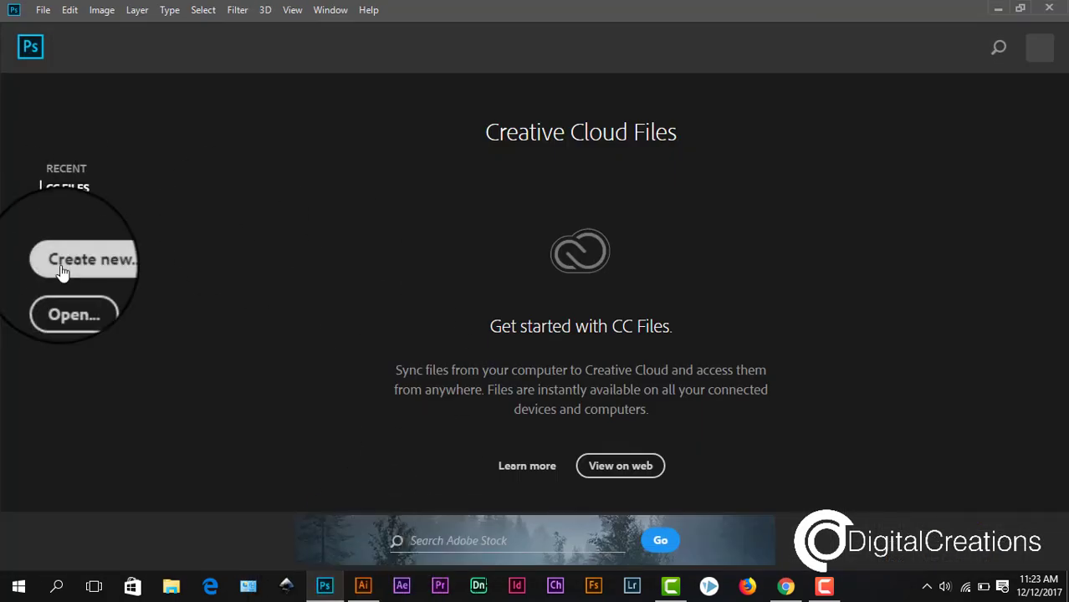
pyautogui.click(92, 259)
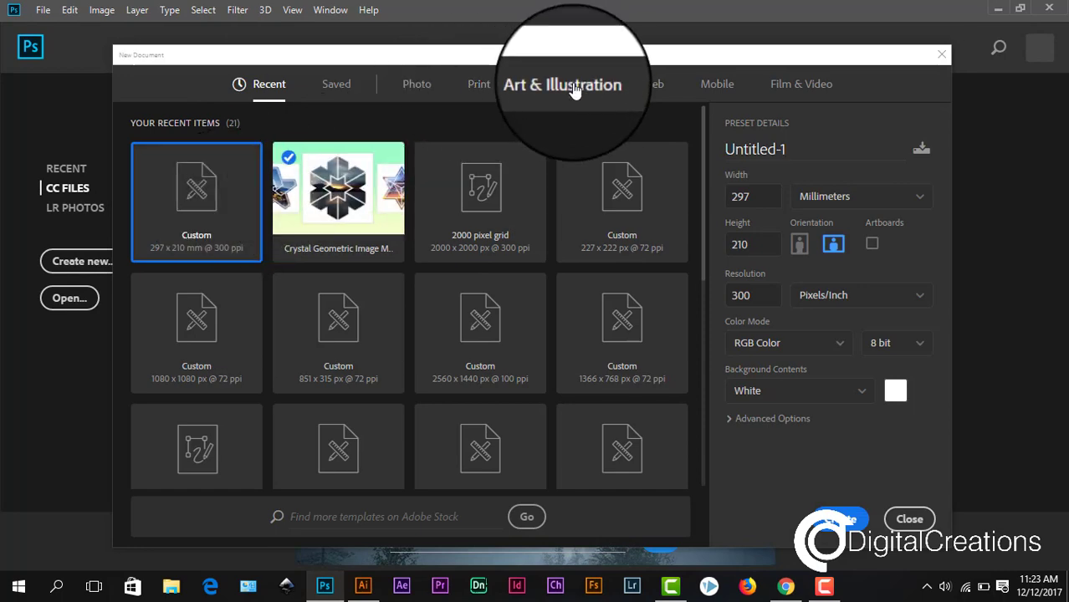
pyautogui.click(565, 83)
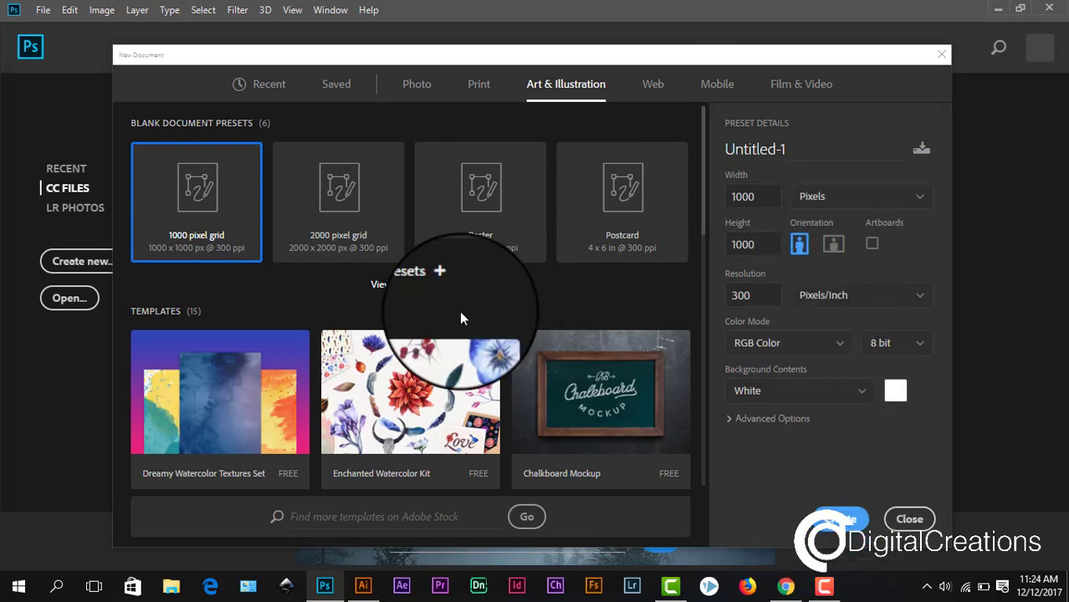
pyautogui.click(833, 519)
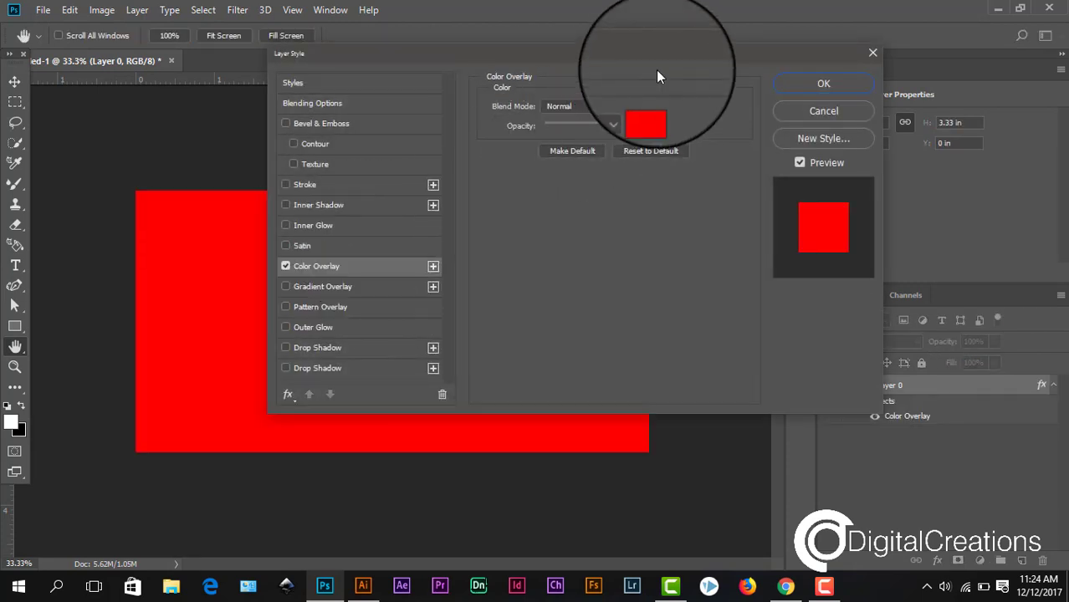
# - Change the Color Overlay colour to white (#ffffff) and apply the layer style
pyautogui.click(645, 123)
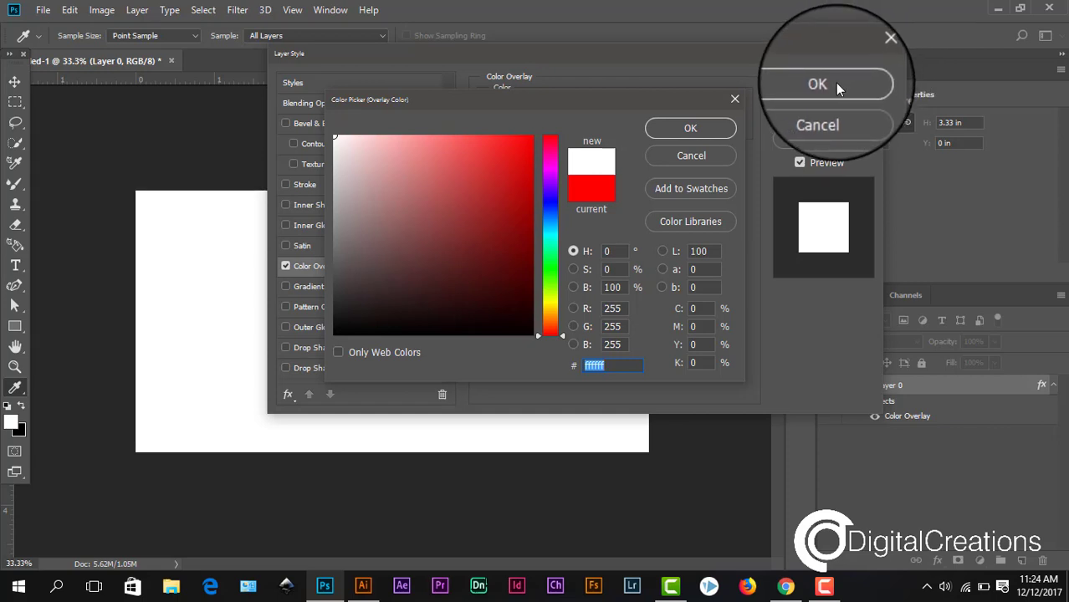
pyautogui.click(690, 127)
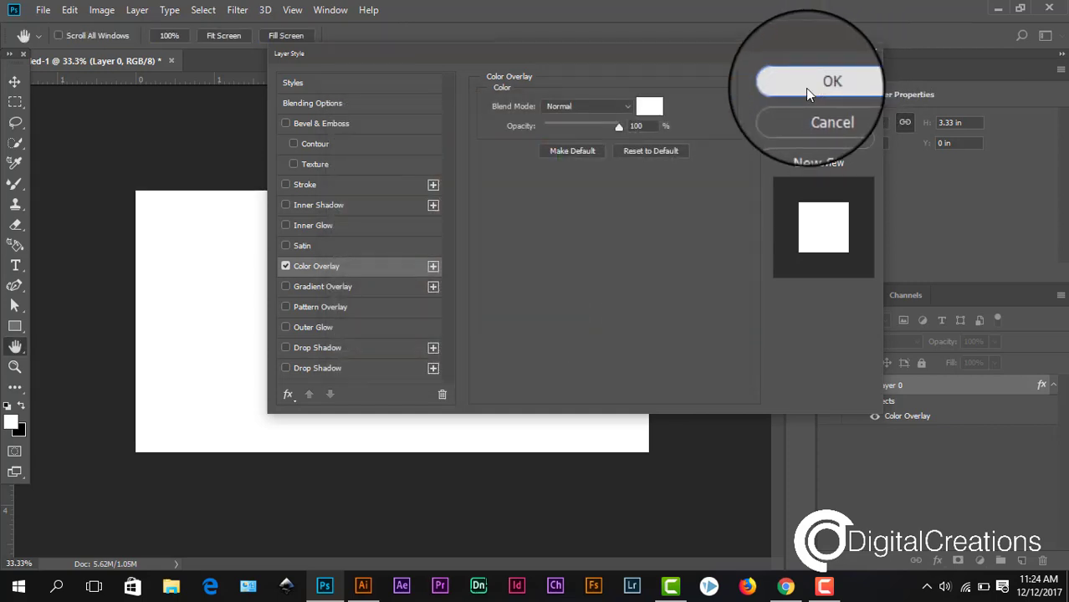
pyautogui.click(831, 80)
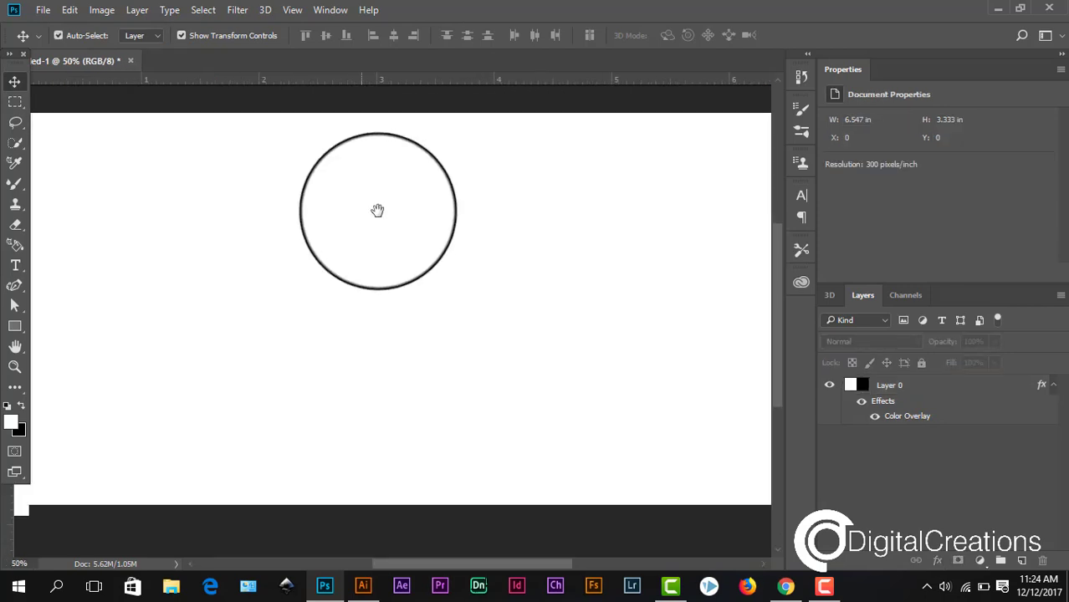
pyautogui.moveTo(376, 209); pyautogui.dragTo(350, 238)
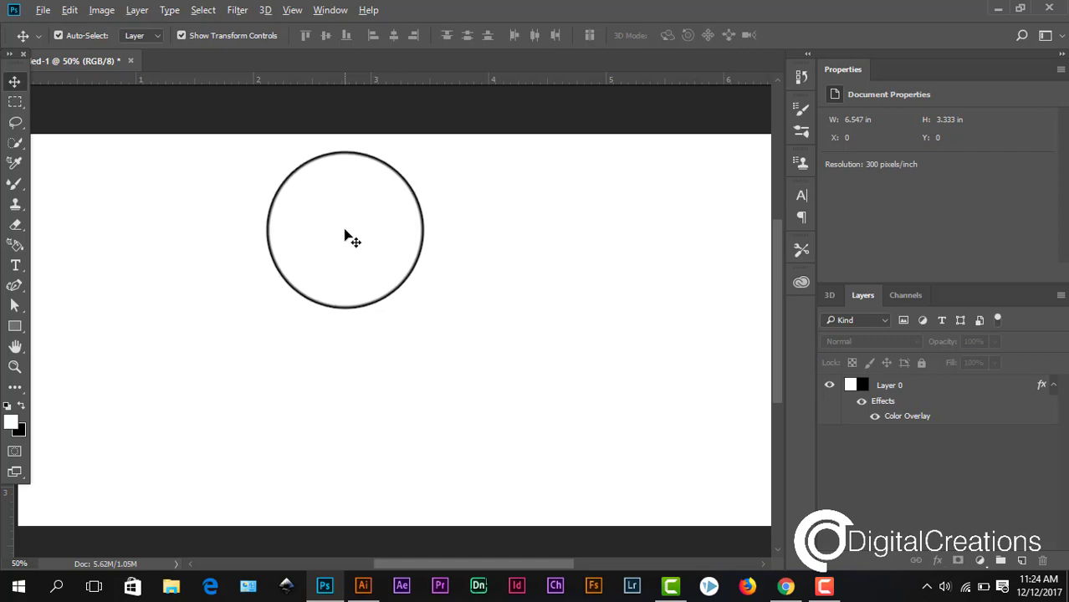
pyautogui.moveTo(347, 239); pyautogui.dragTo(213, 201)
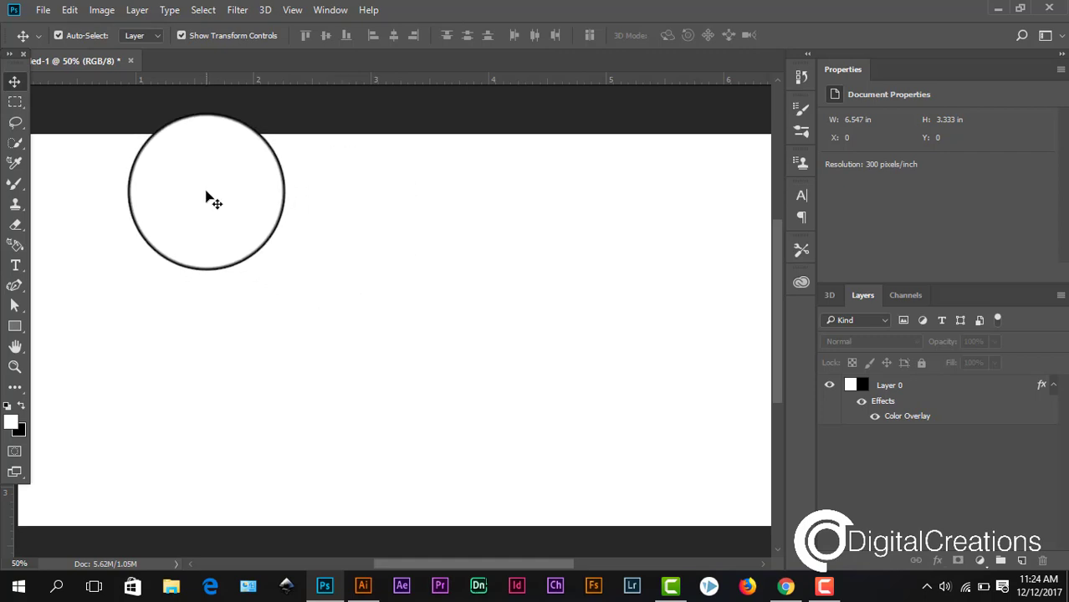
pyautogui.moveTo(209, 197); pyautogui.dragTo(207, 200)
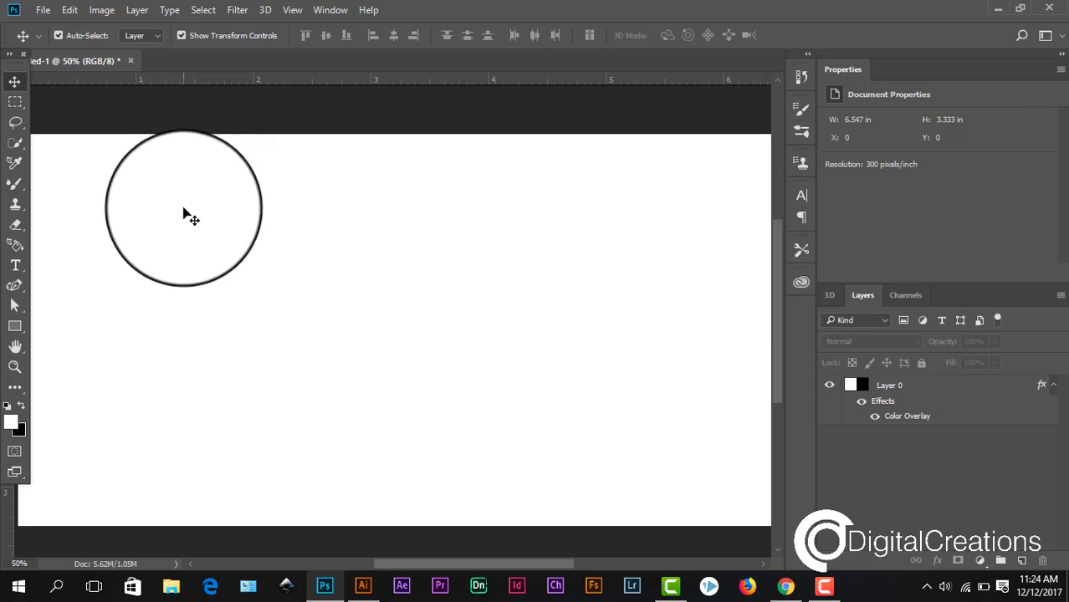
pyautogui.moveTo(186, 213); pyautogui.dragTo(175, 209)
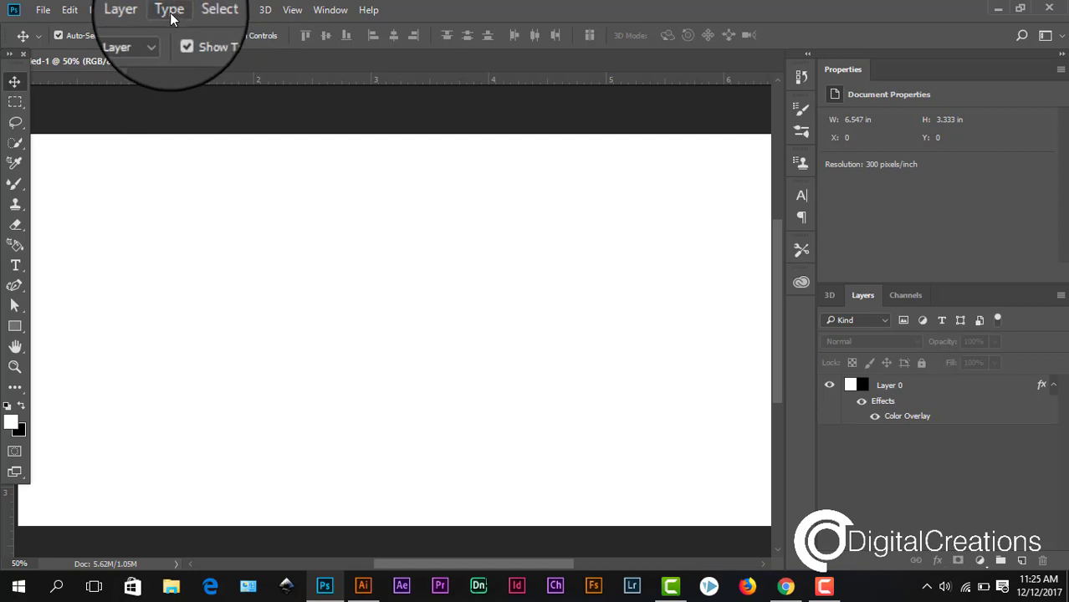
# - Switch the type language option to East Asian Features
pyautogui.click(169, 10)
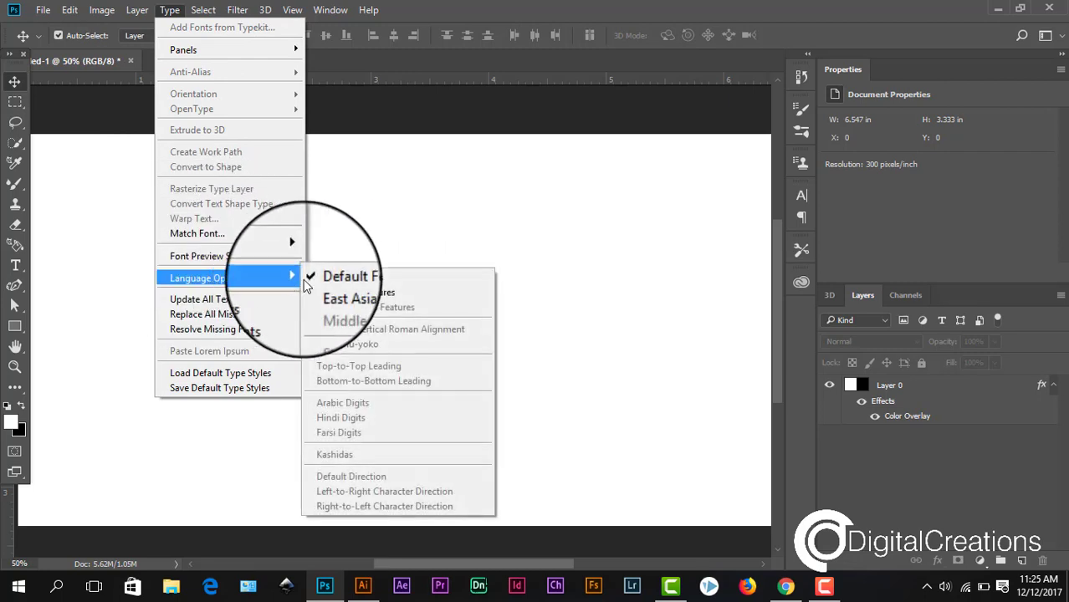
pyautogui.moveTo(355, 289)
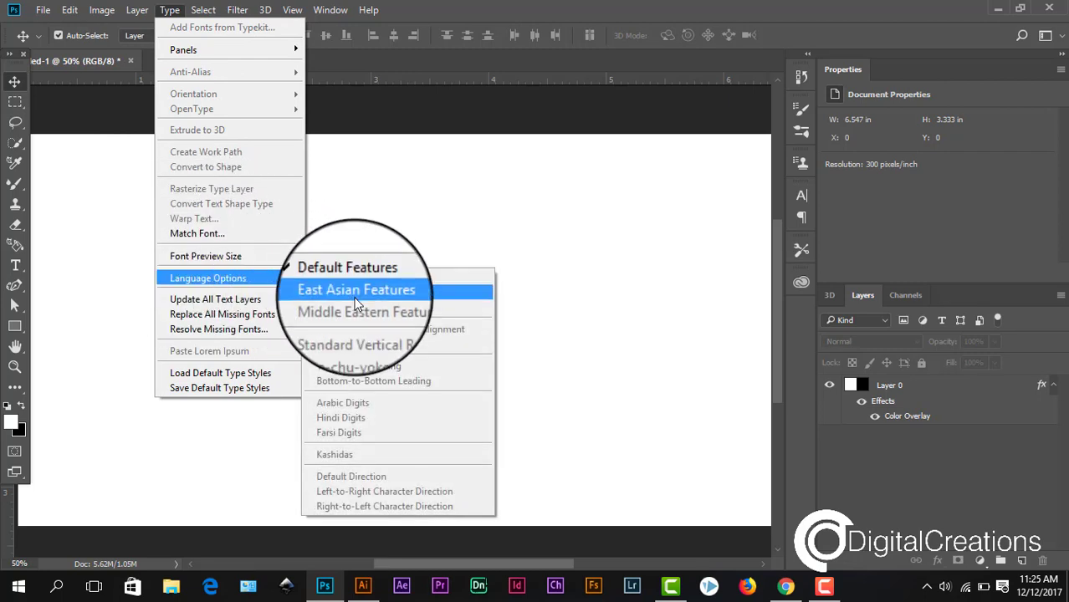
pyautogui.click(355, 301)
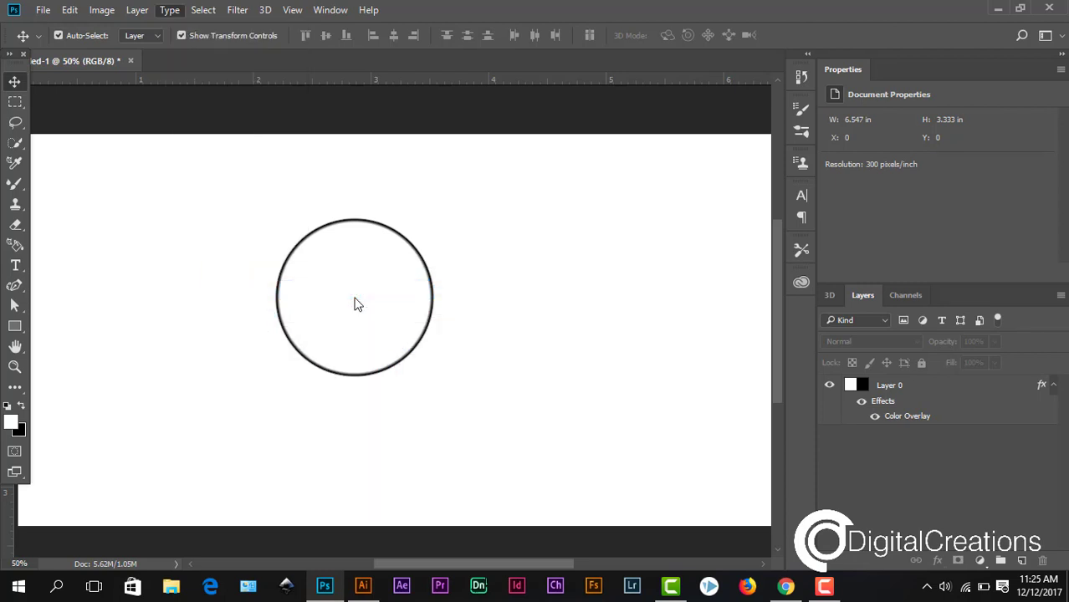
pyautogui.moveTo(354, 297); pyautogui.dragTo(333, 156)
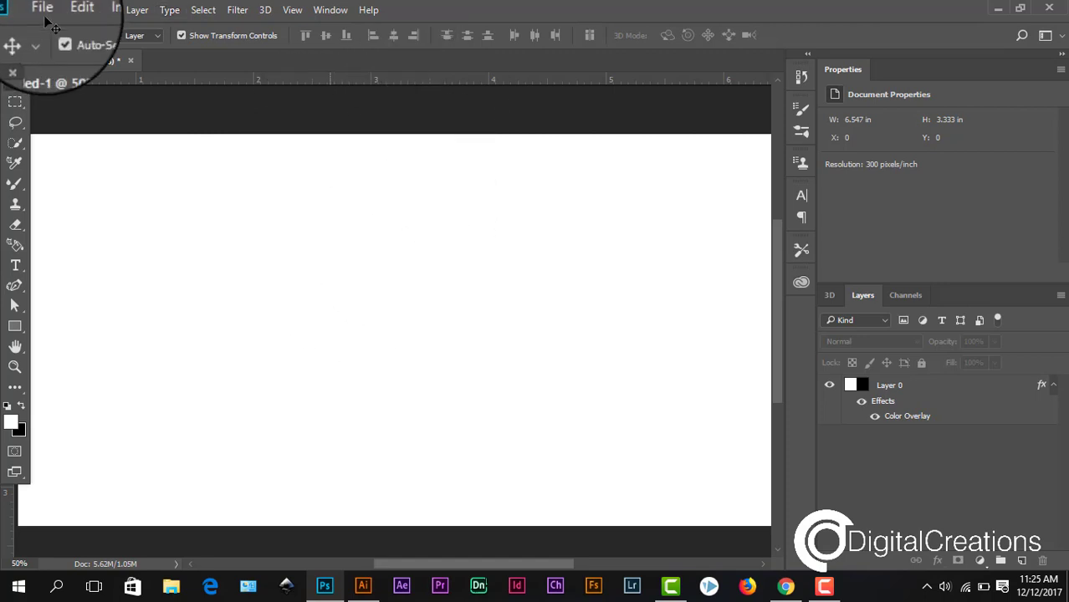
# - Set the Type preferences text engine to Middle Eastern and South Asian
pyautogui.click(81, 9)
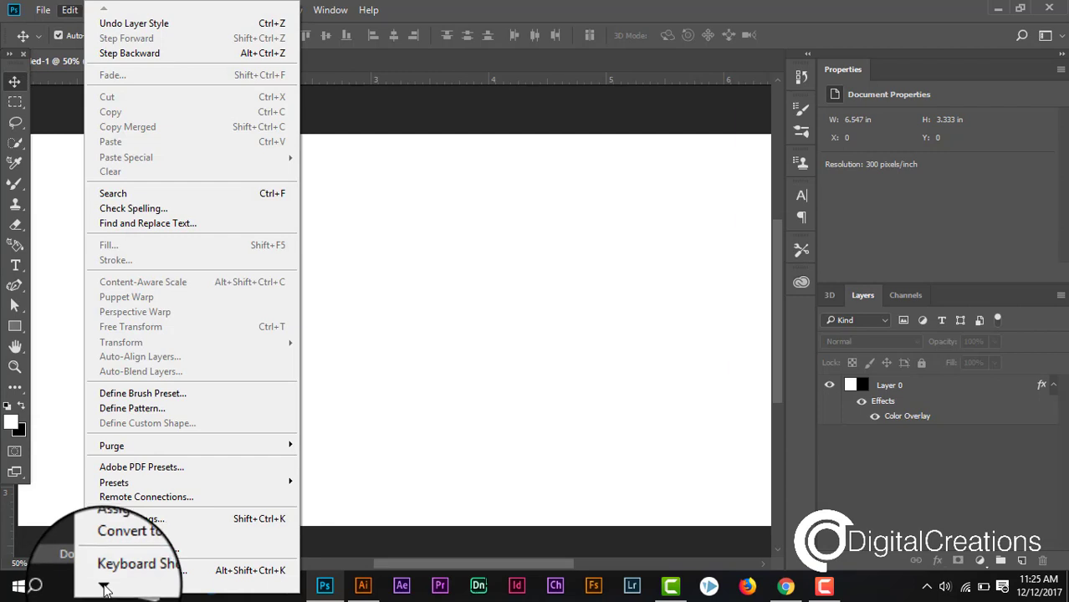
pyautogui.click(131, 572)
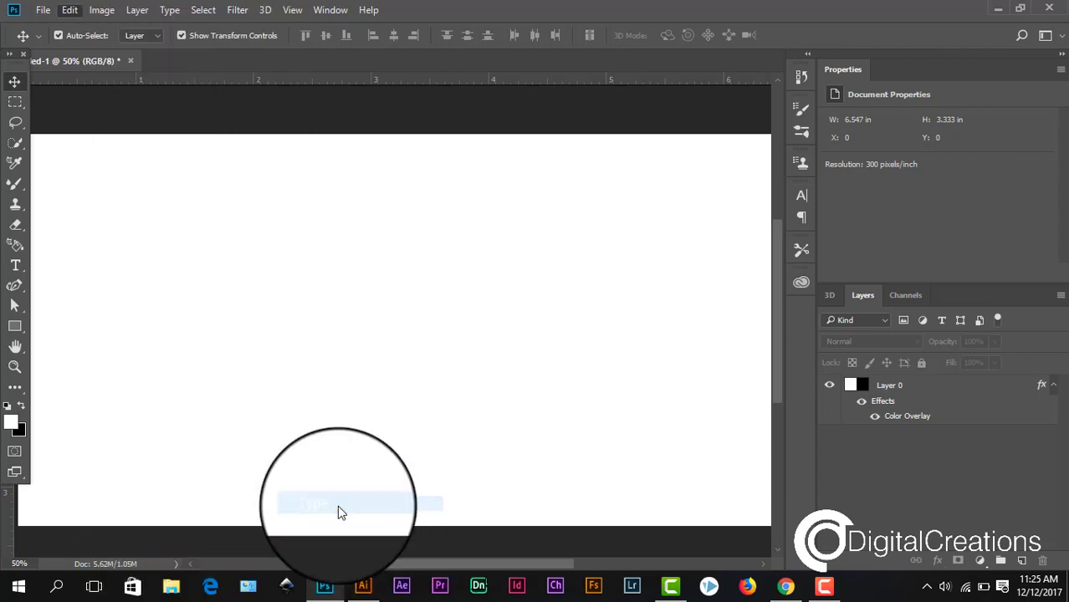
pyautogui.click(339, 503)
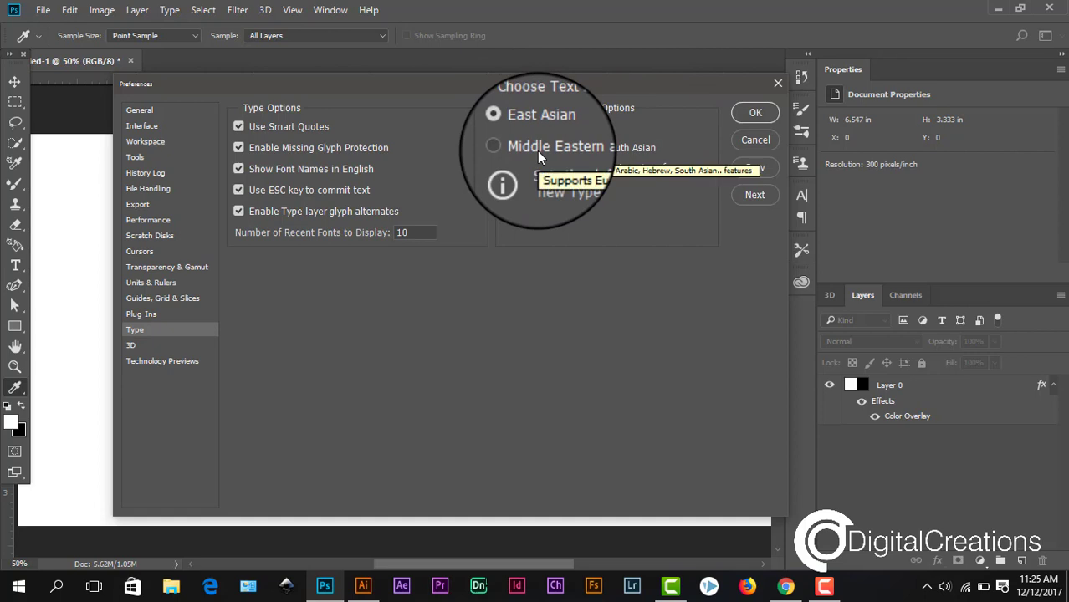
pyautogui.click(495, 145)
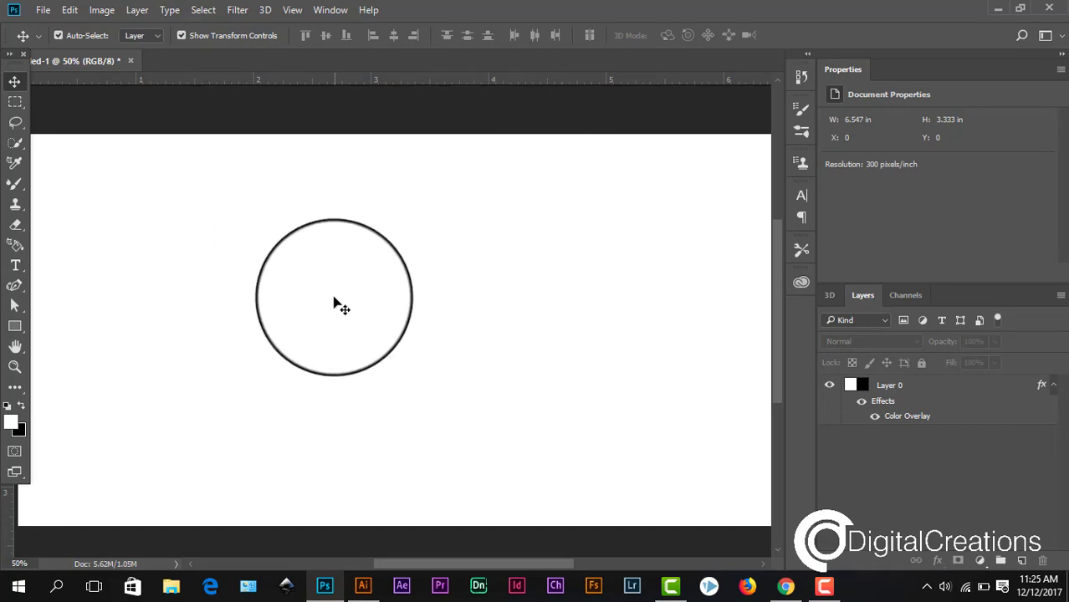
pyautogui.moveTo(334, 297); pyautogui.dragTo(447, 239)
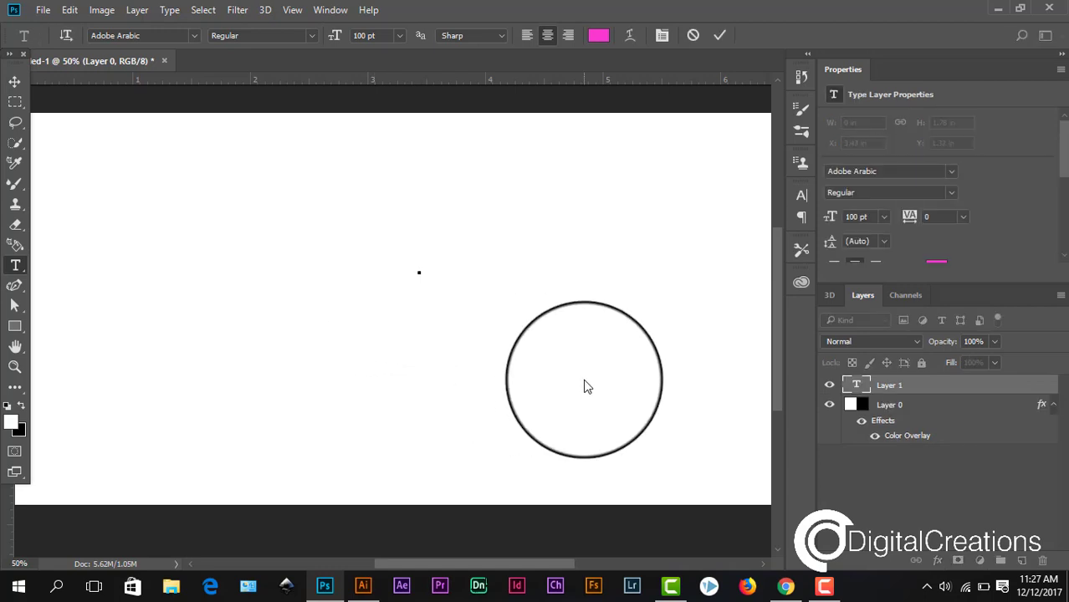
pyautogui.write('سيس')
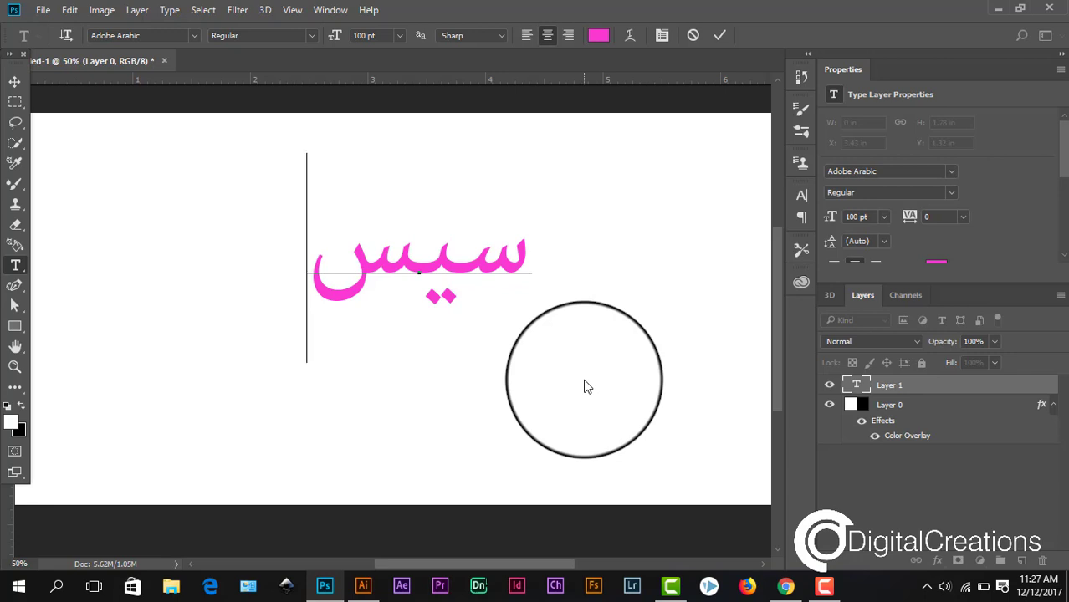
pyautogui.write('SS')
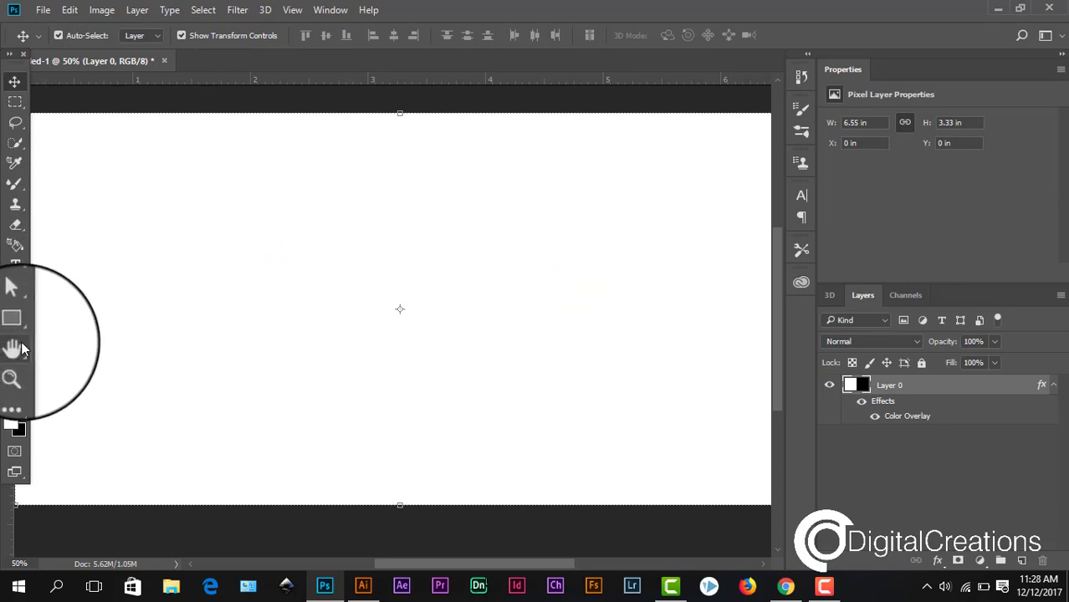
# - Pick the Horizontal Type tool to start adding the Arabic word هلا
pyautogui.click(15, 265)
pyautogui.write('هلا')
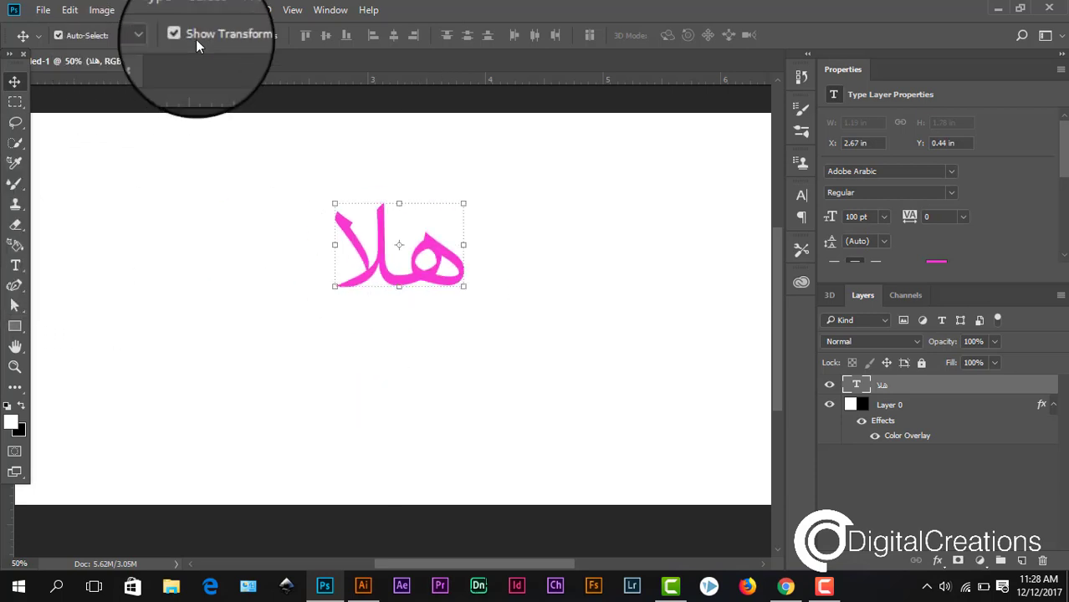
# - Show the Character panel and turn on Middle Eastern type features, then confirm them
pyautogui.click(329, 10)
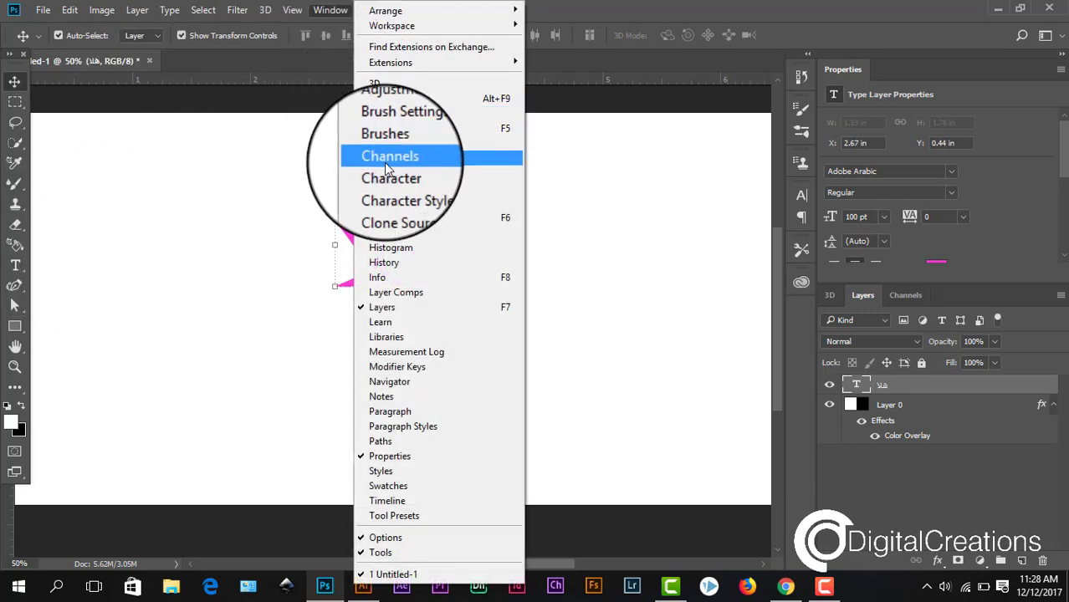
pyautogui.moveTo(391, 174)
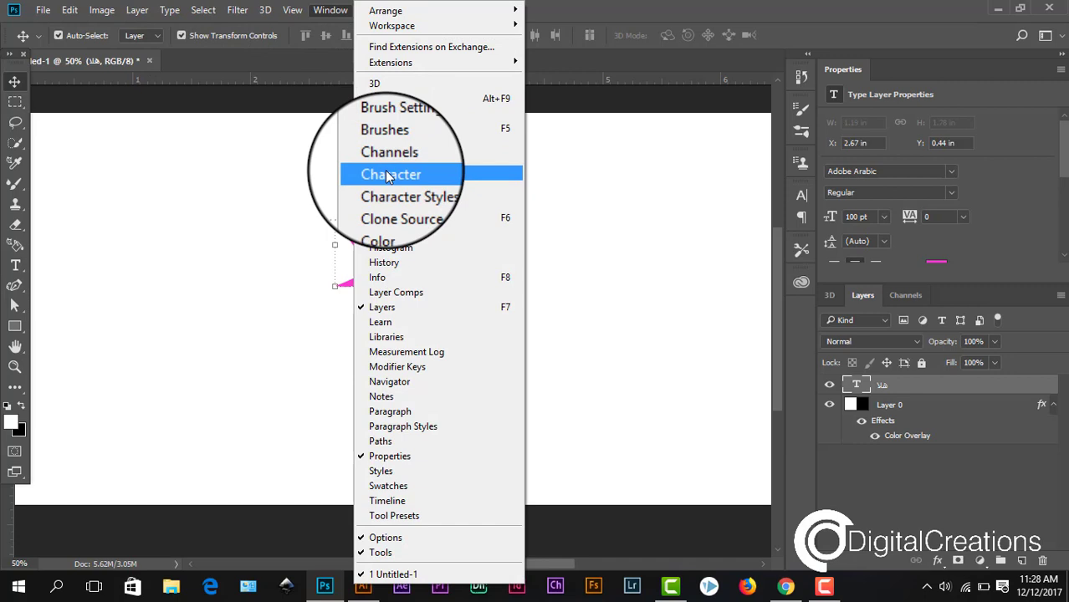
pyautogui.click(392, 174)
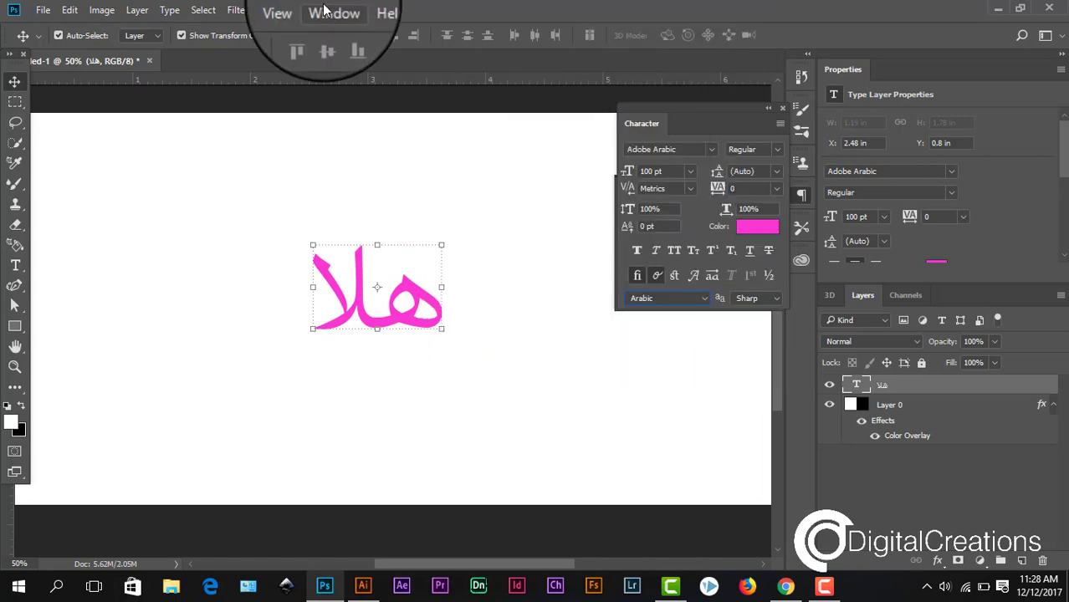
pyautogui.click(169, 9)
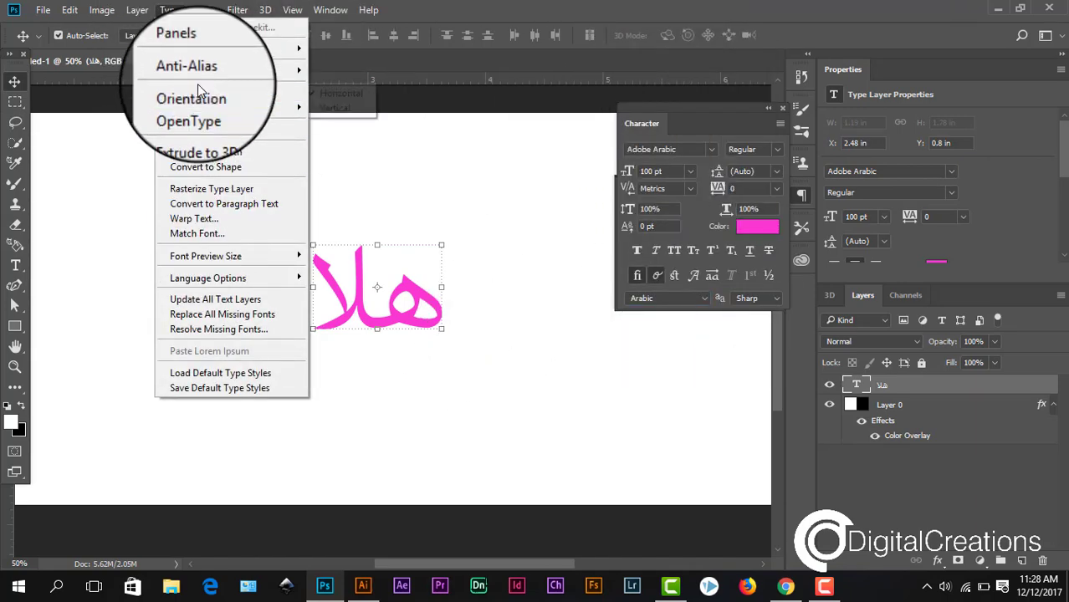
pyautogui.moveTo(208, 278)
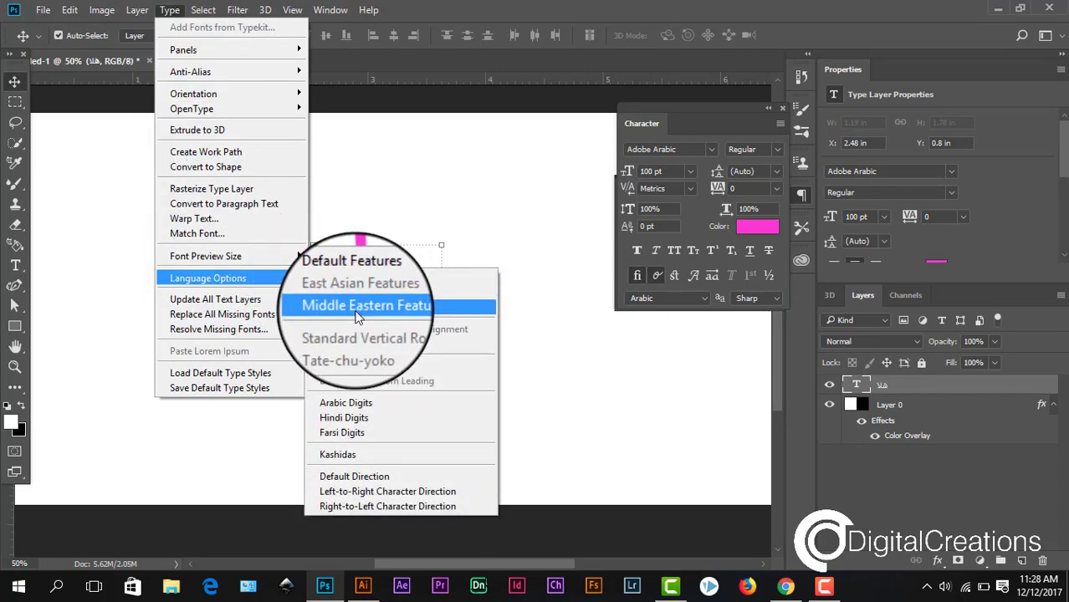
pyautogui.click(365, 304)
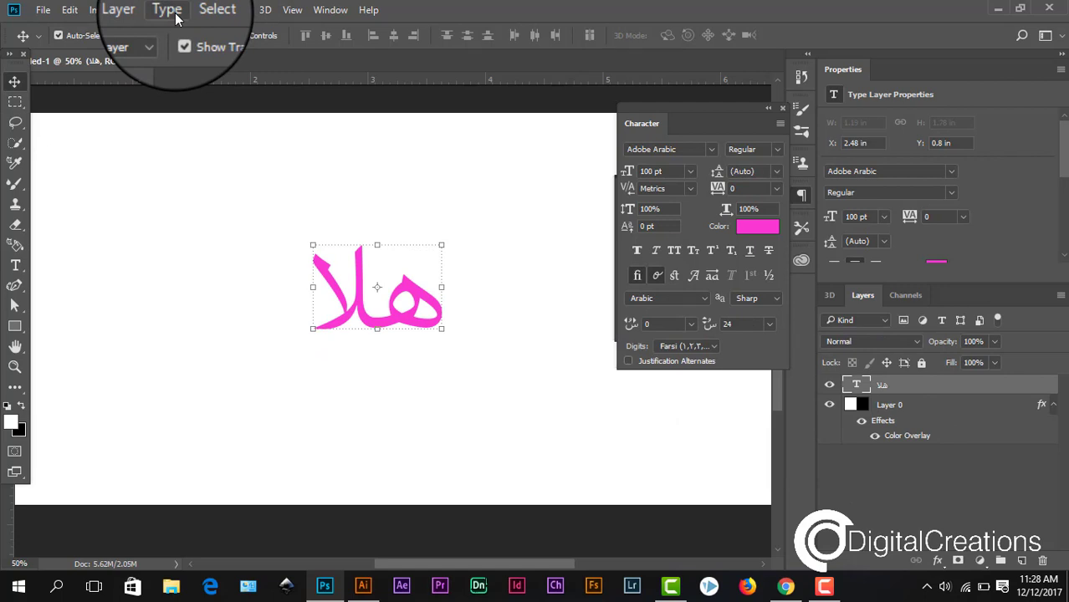
pyautogui.click(169, 10)
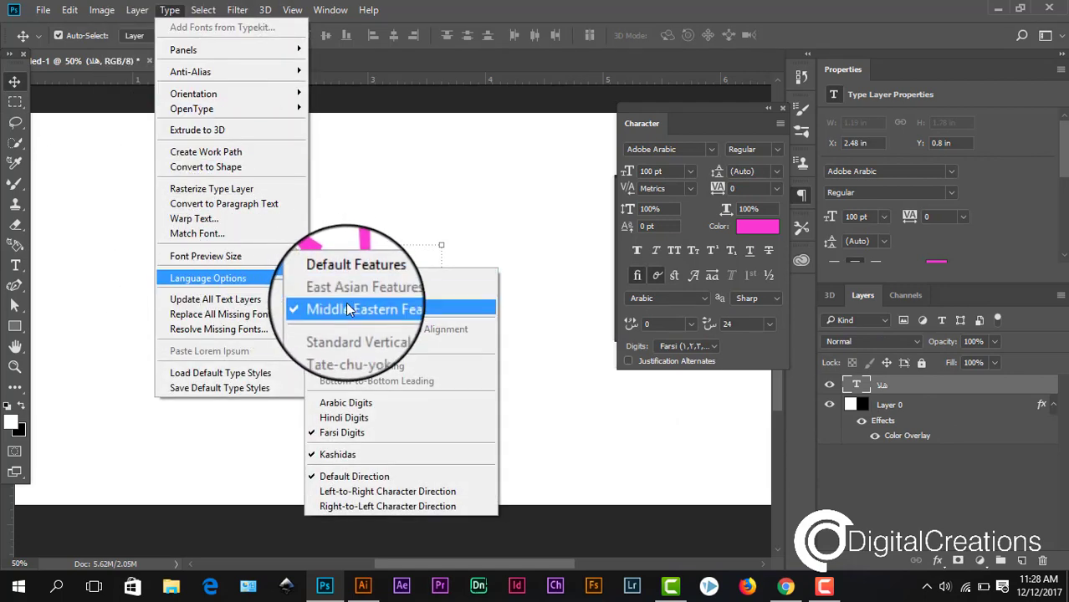
pyautogui.click(363, 309)
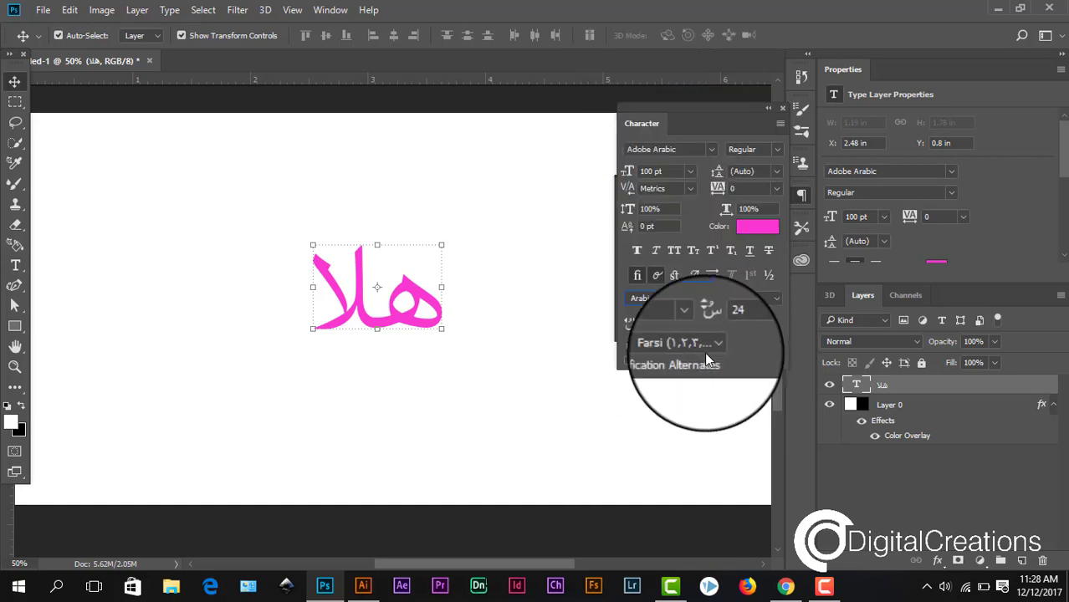
# - Set the Character panel's Digits option to Farsi
pyautogui.click(677, 343)
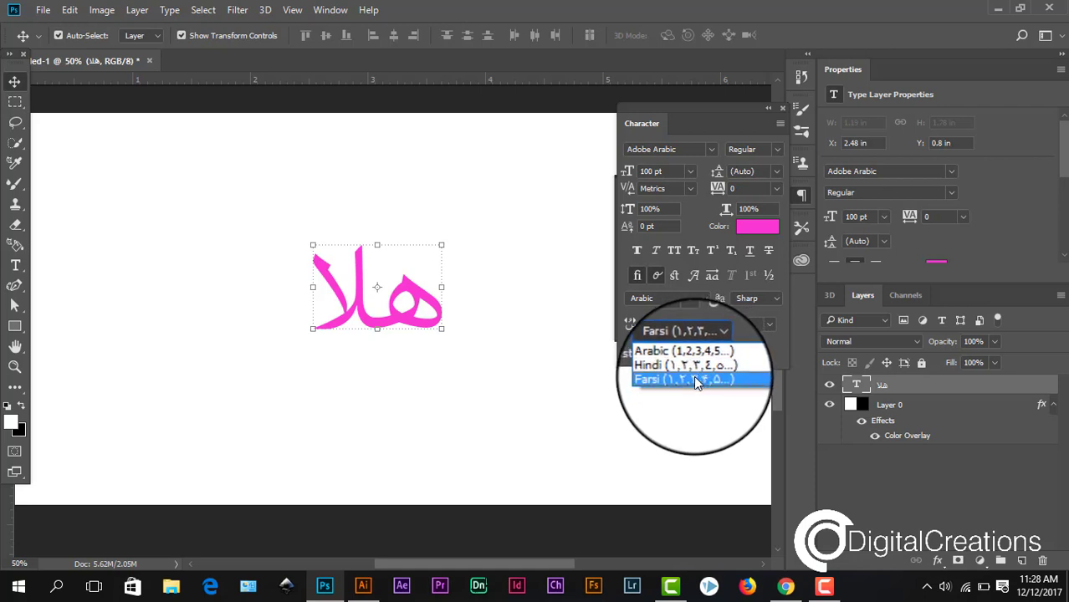
pyautogui.click(698, 379)
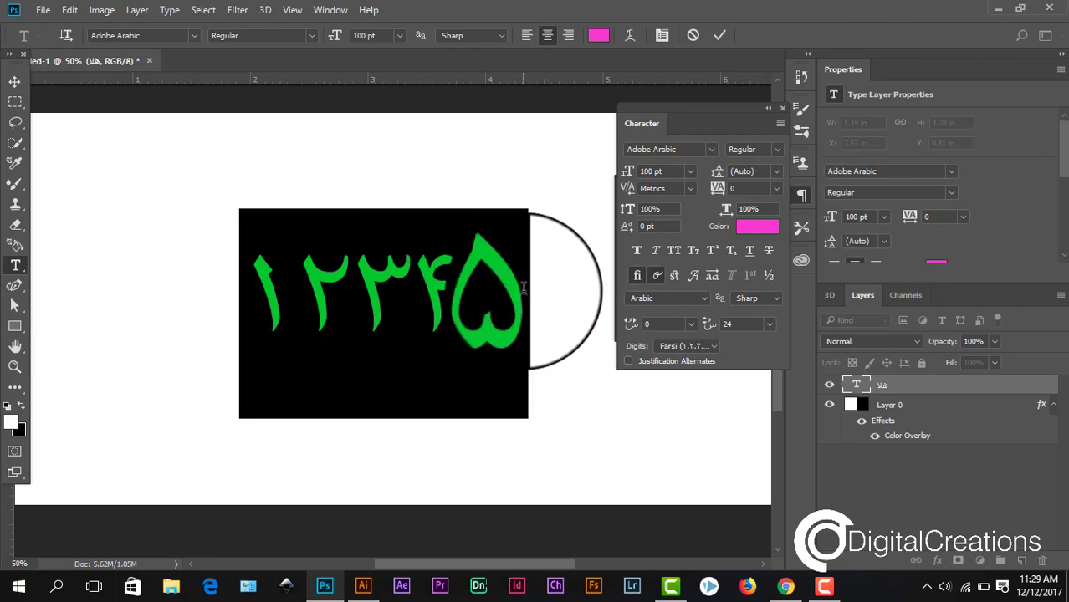
# - Color the Farsi numerals dark red #a10909 and enlarge them to about 140 pt
pyautogui.click(756, 227)
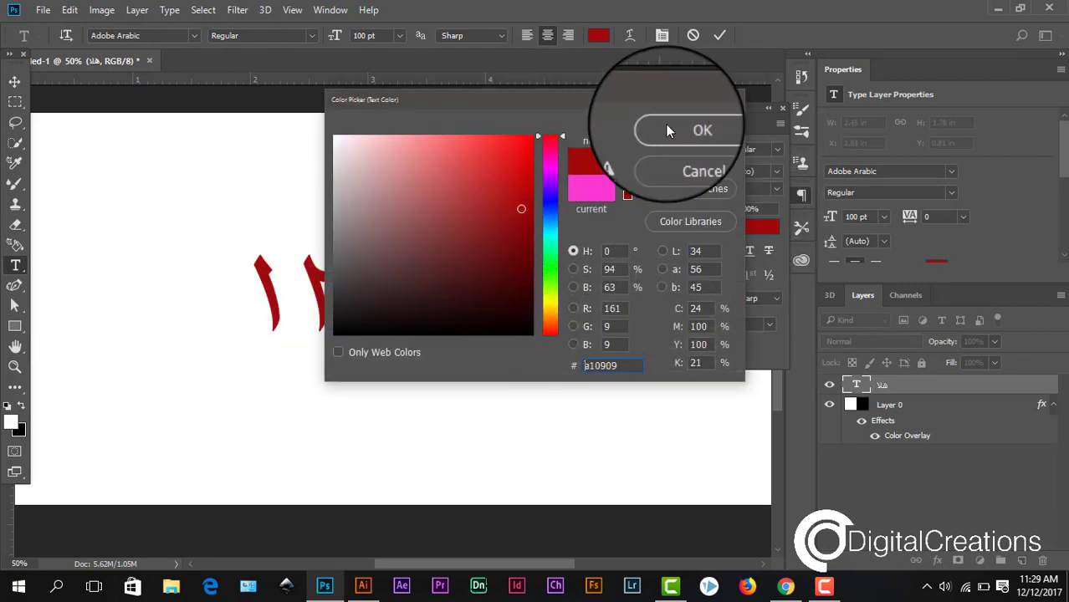
pyautogui.click(701, 130)
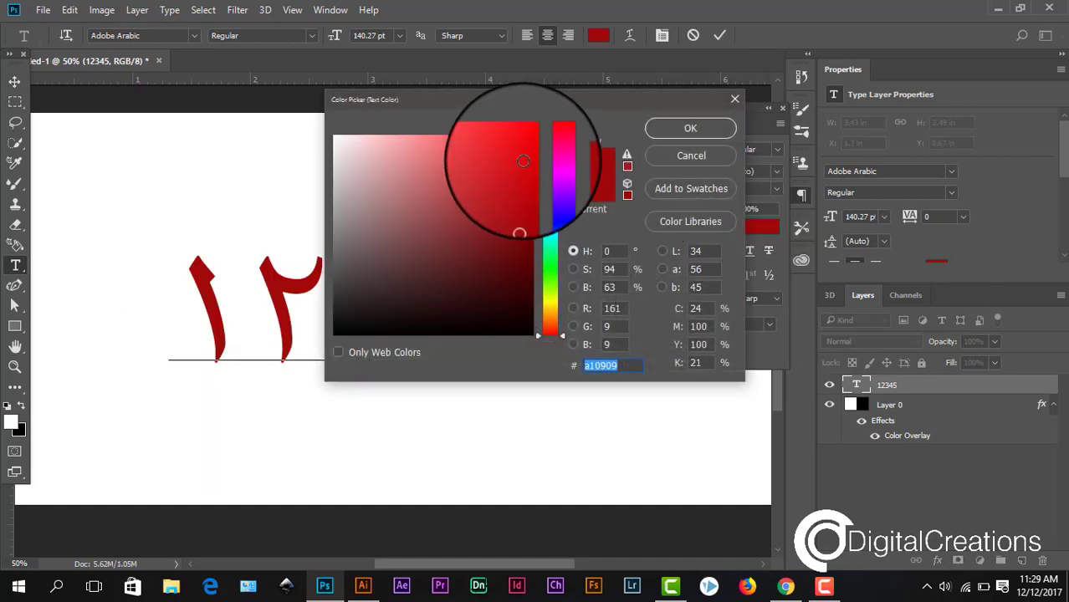
pyautogui.click(690, 128)
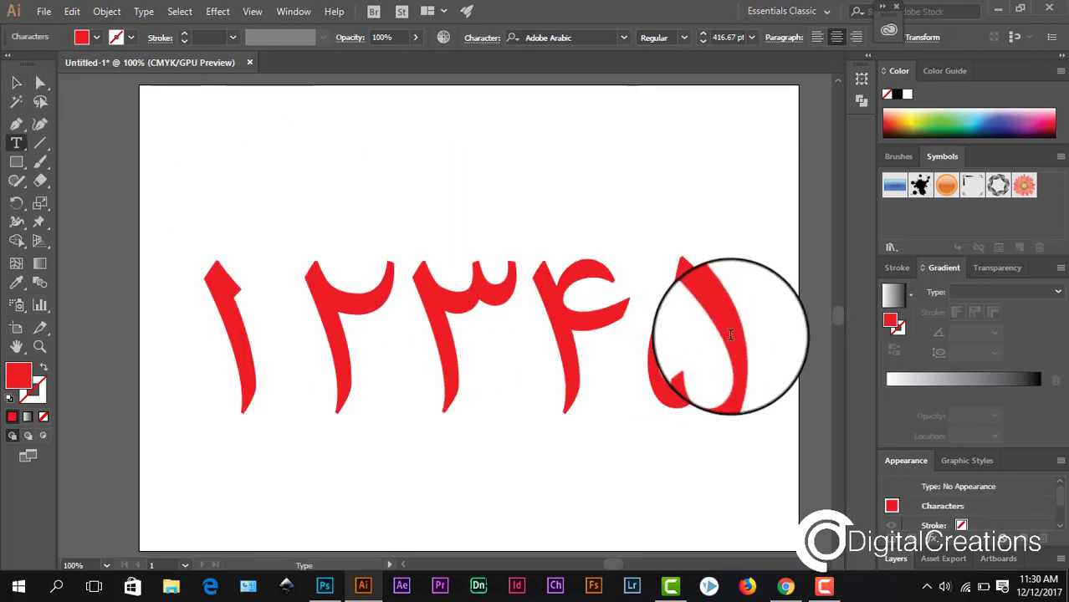
# - Scroll the Illustrator view down over the pasted red Farsi numerals
pyautogui.scroll(-3)
pyautogui.write('۶۷۸۹')
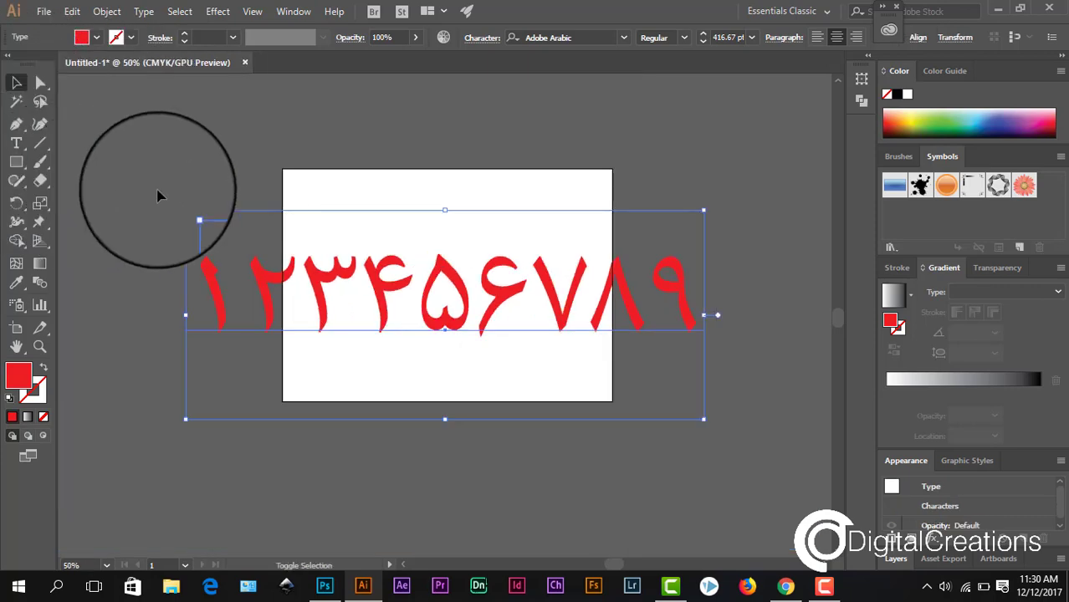
# - Shrink the numerals to about 187 pt and set them in Cocon Next Arabic Light
pyautogui.moveTo(159, 188); pyautogui.dragTo(472, 305)
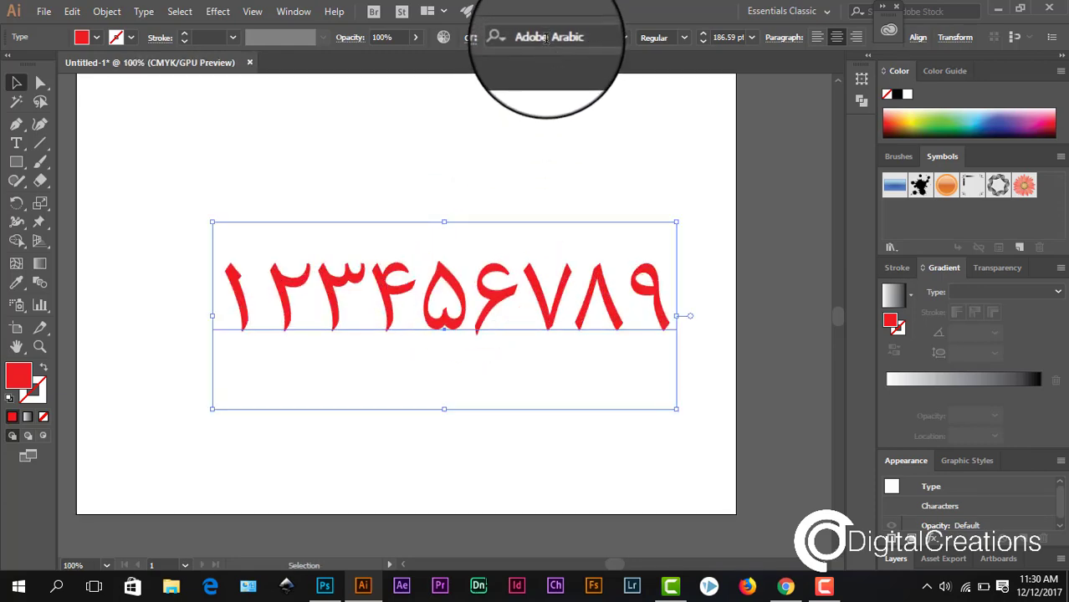
pyautogui.click(552, 36)
pyautogui.write('B Shams Regular')
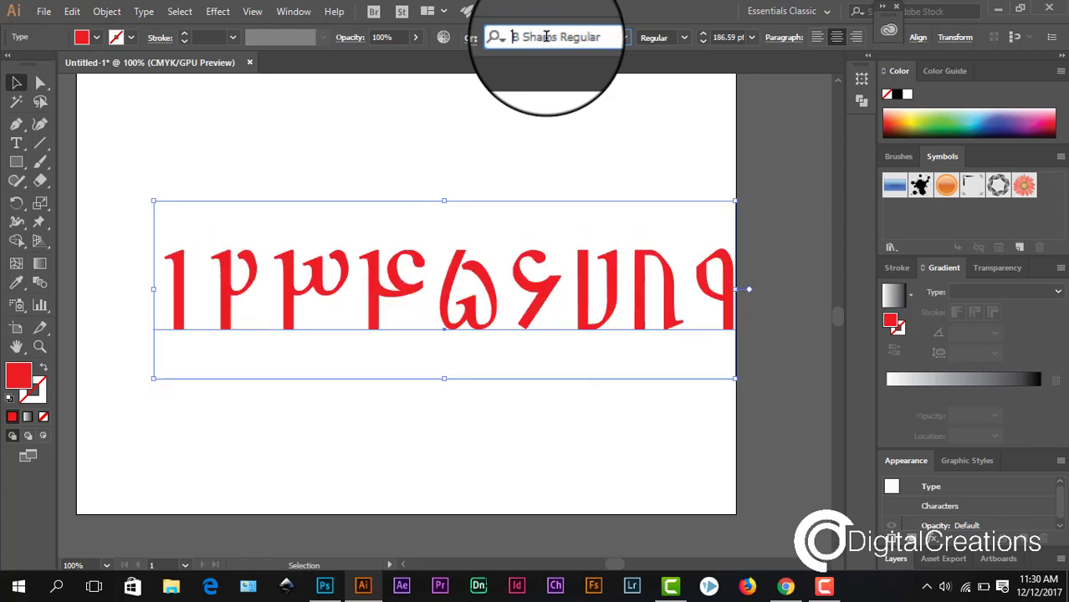
pyautogui.click(552, 37)
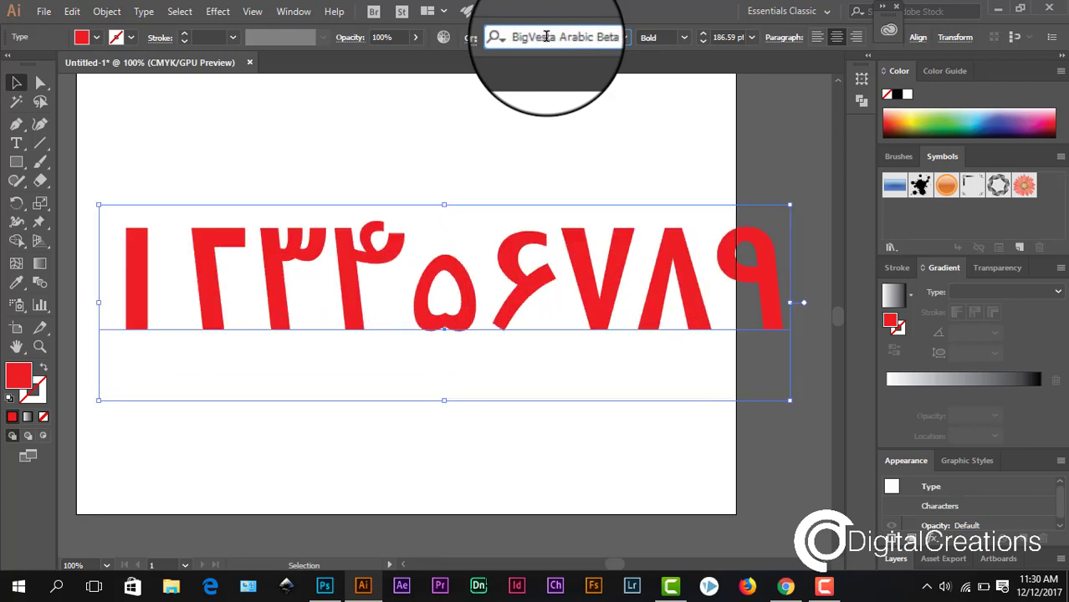
pyautogui.click(560, 37)
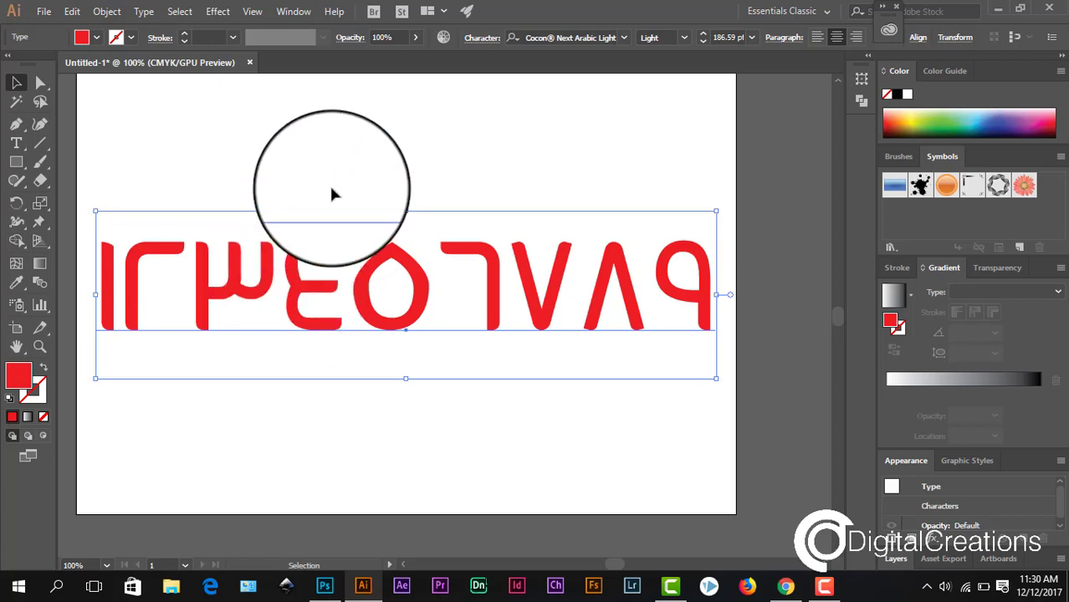
pyautogui.moveTo(332, 190); pyautogui.dragTo(292, 251)
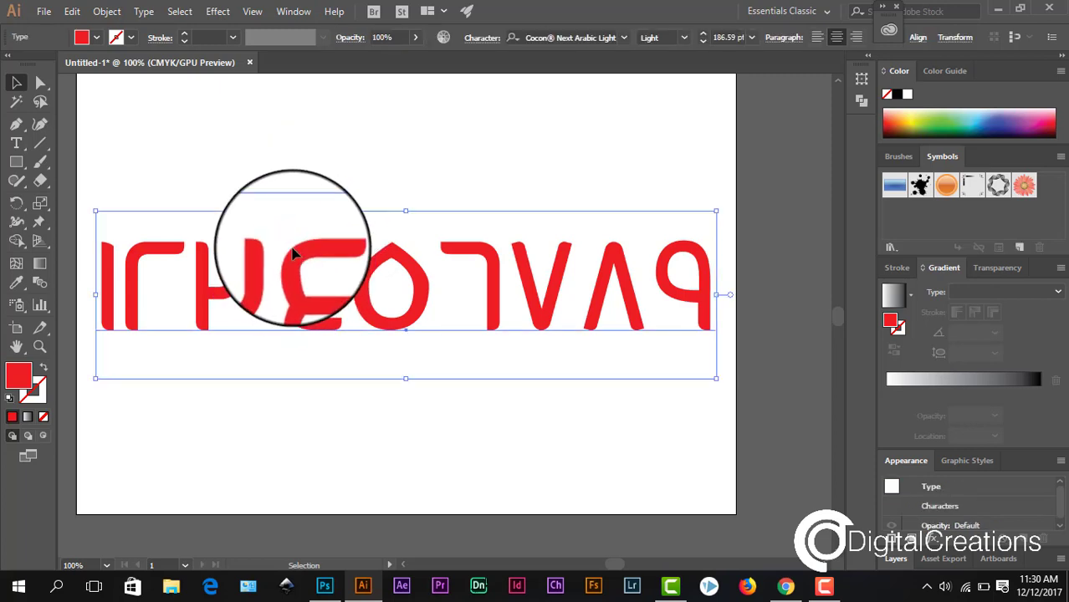